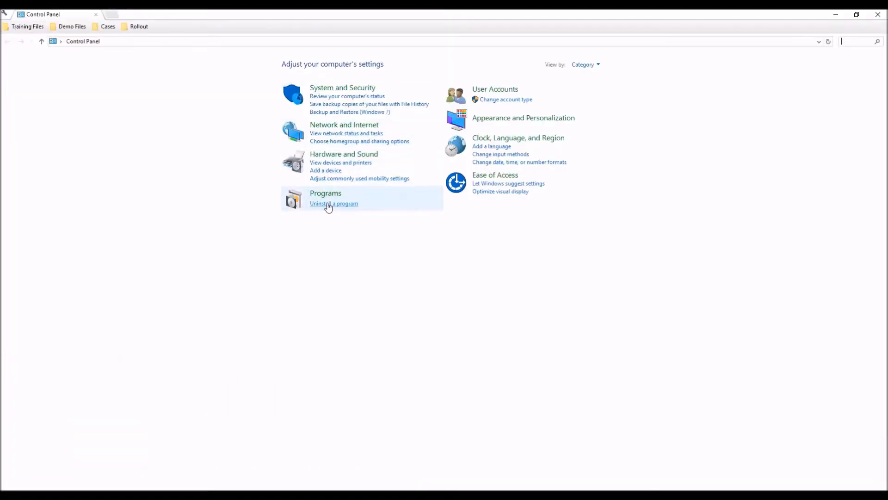
Open SOLIDWORKS 2018 SP0.1 from Control Panel's program list and choose 'Modify the individual installation'
click(334, 203)
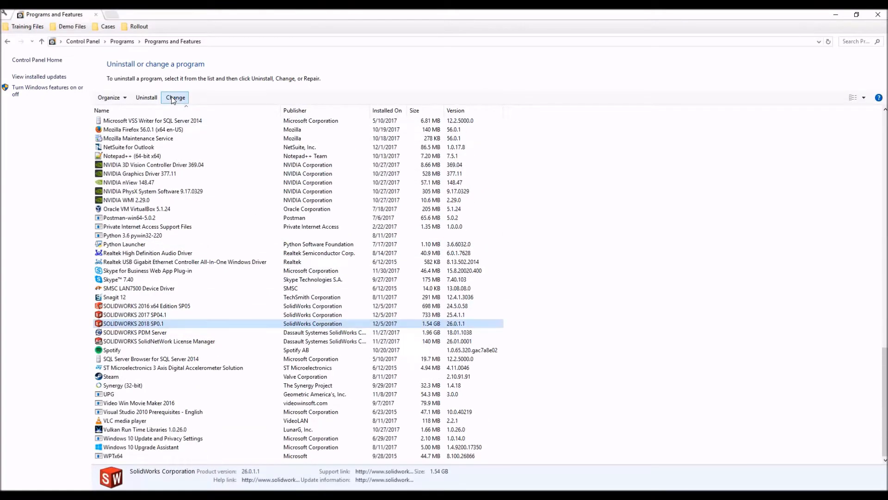
click(175, 96)
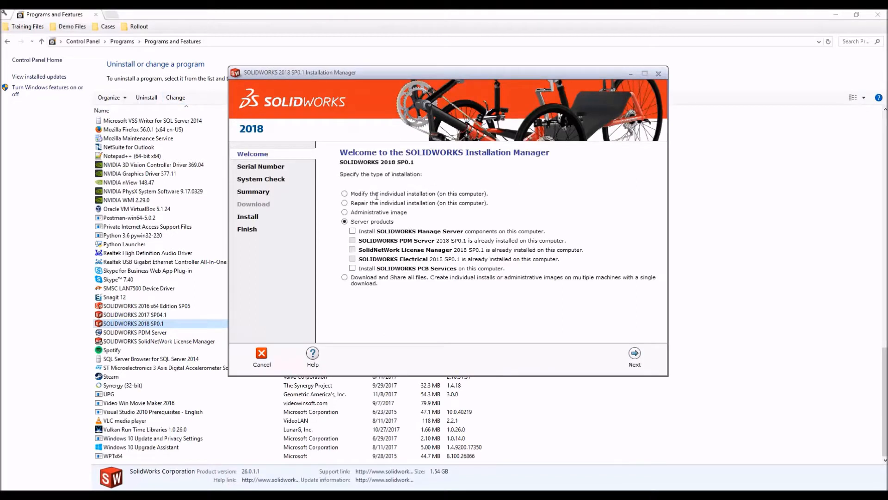
click(344, 193)
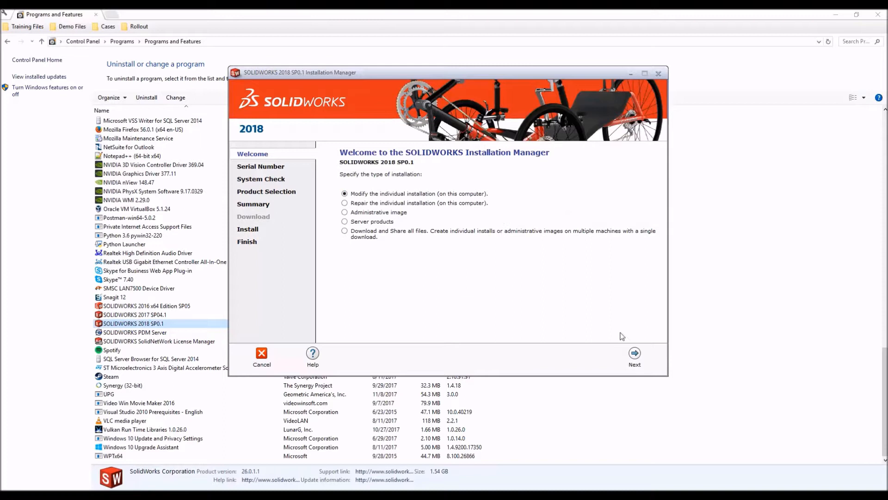
Review the licensed Technical Communication products on the Serial Number page and continue to Product Selection
click(634, 355)
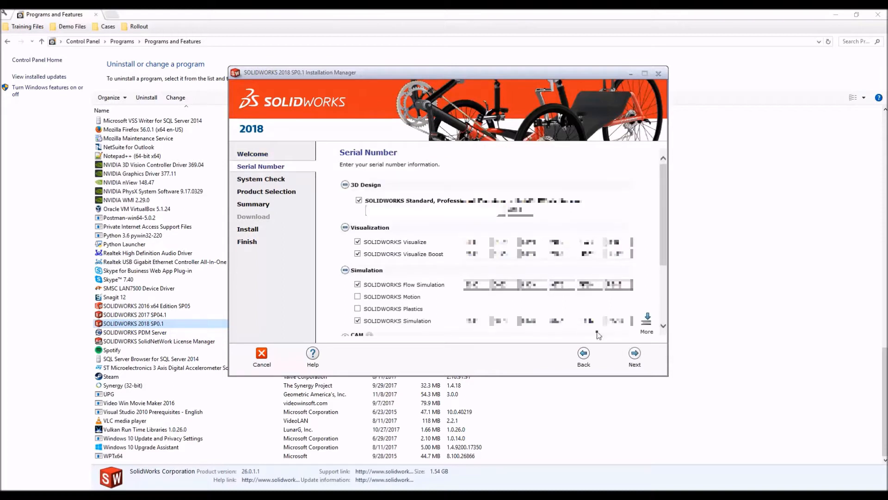
scroll(down, 3)
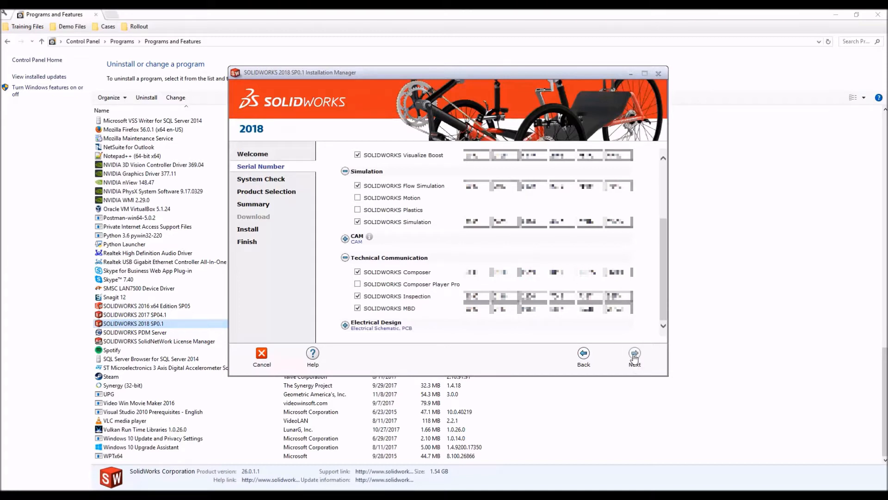
click(634, 354)
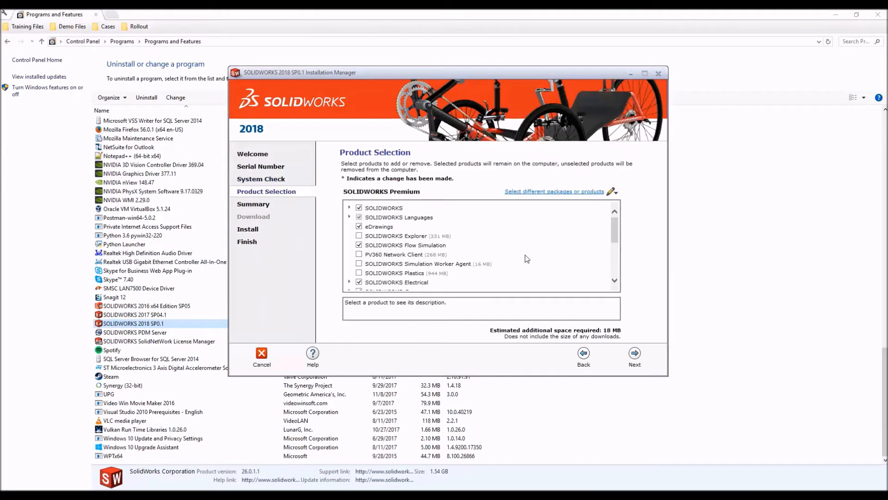
Check SOLIDWORKS Composer Player under SOLIDWORKS Composer, accept the Summary, and Modify Now
scroll(down, 3)
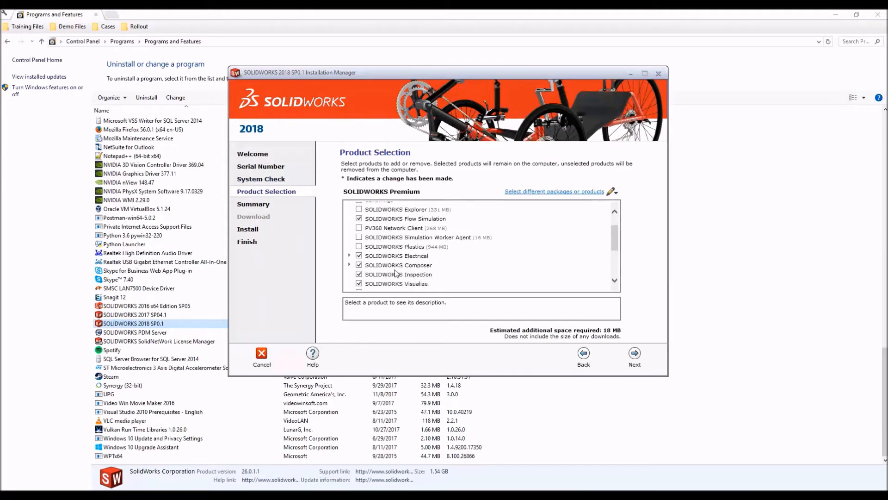
click(348, 264)
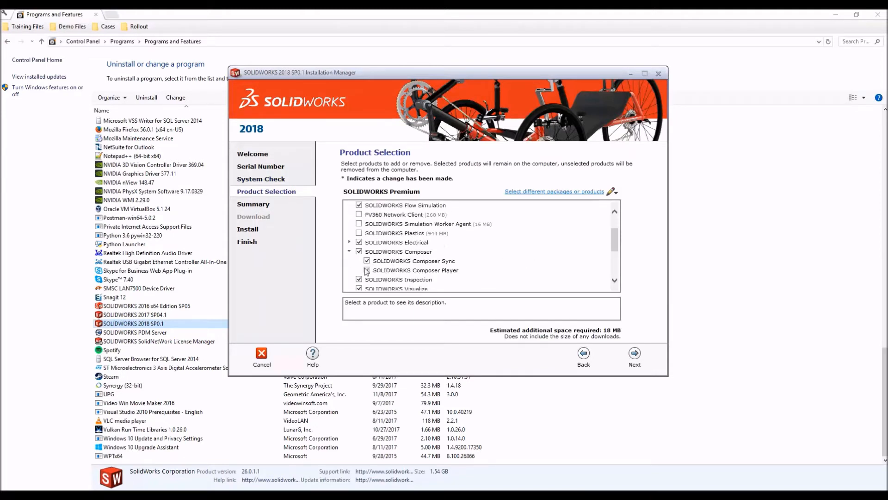
click(367, 270)
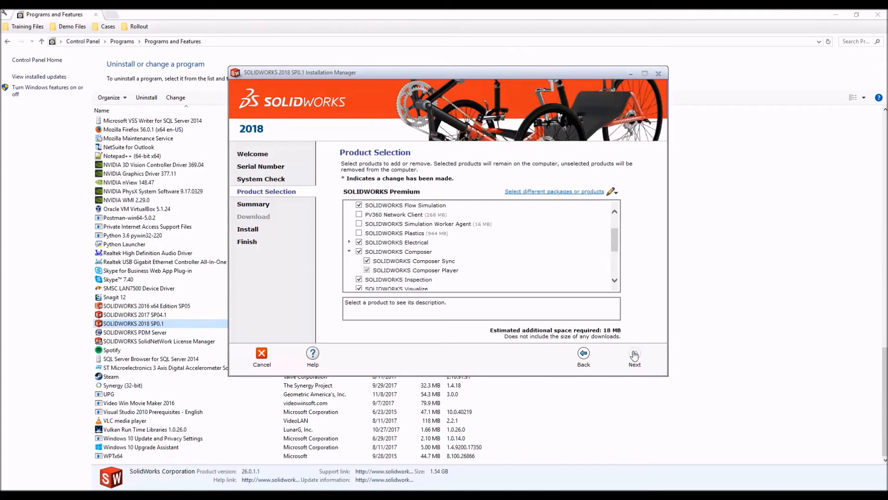
click(634, 356)
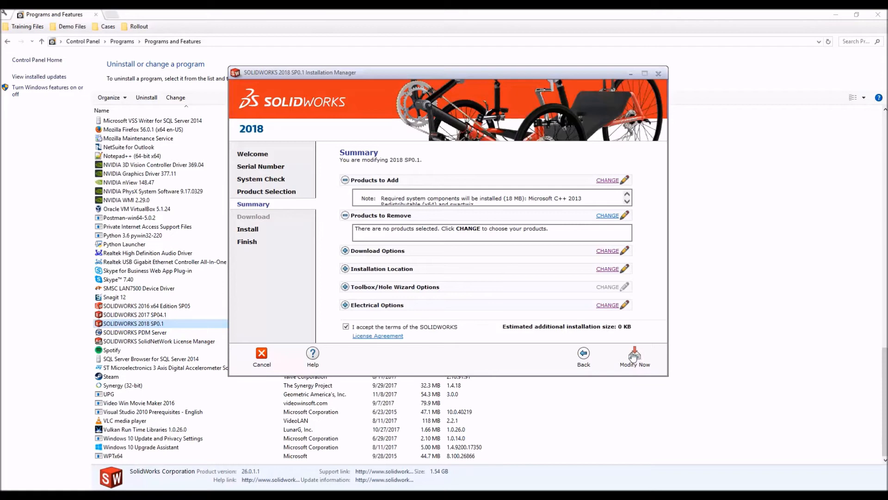
mouse_move(634, 355)
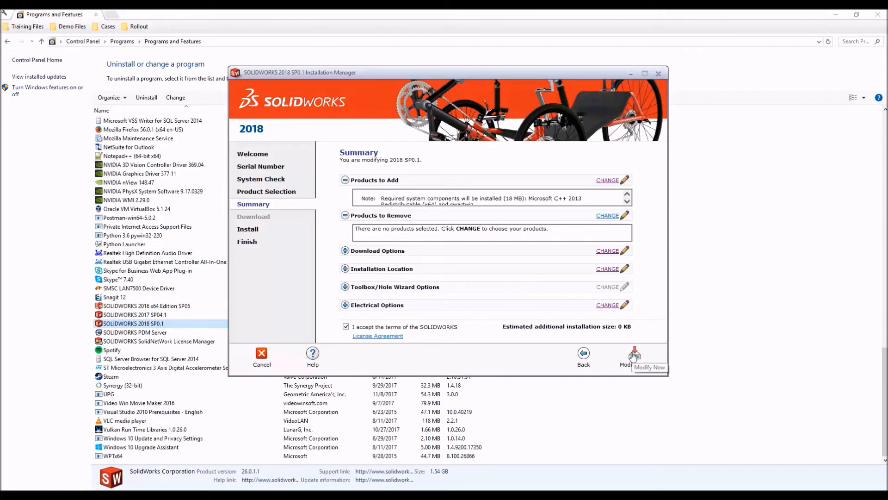
mouse_move(538, 281)
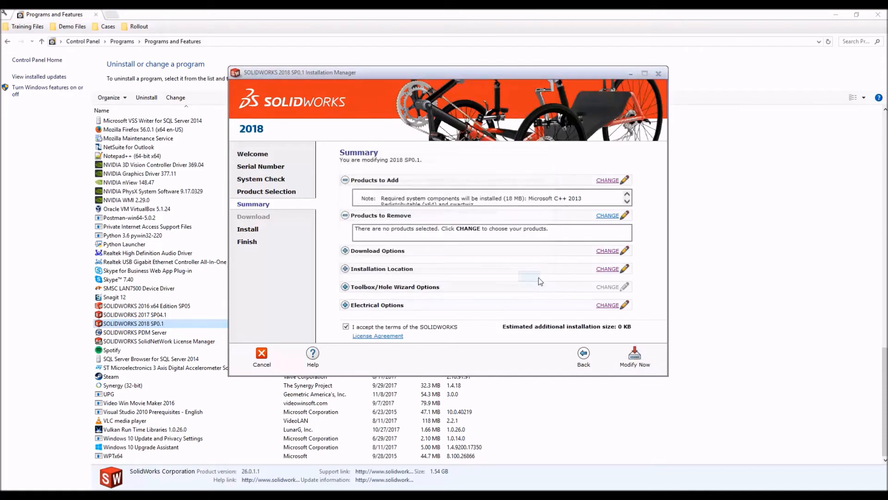
click(634, 356)
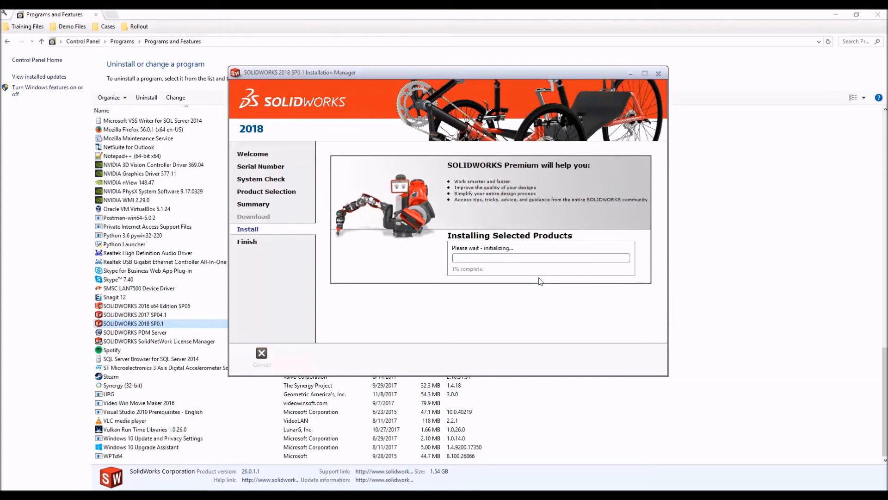